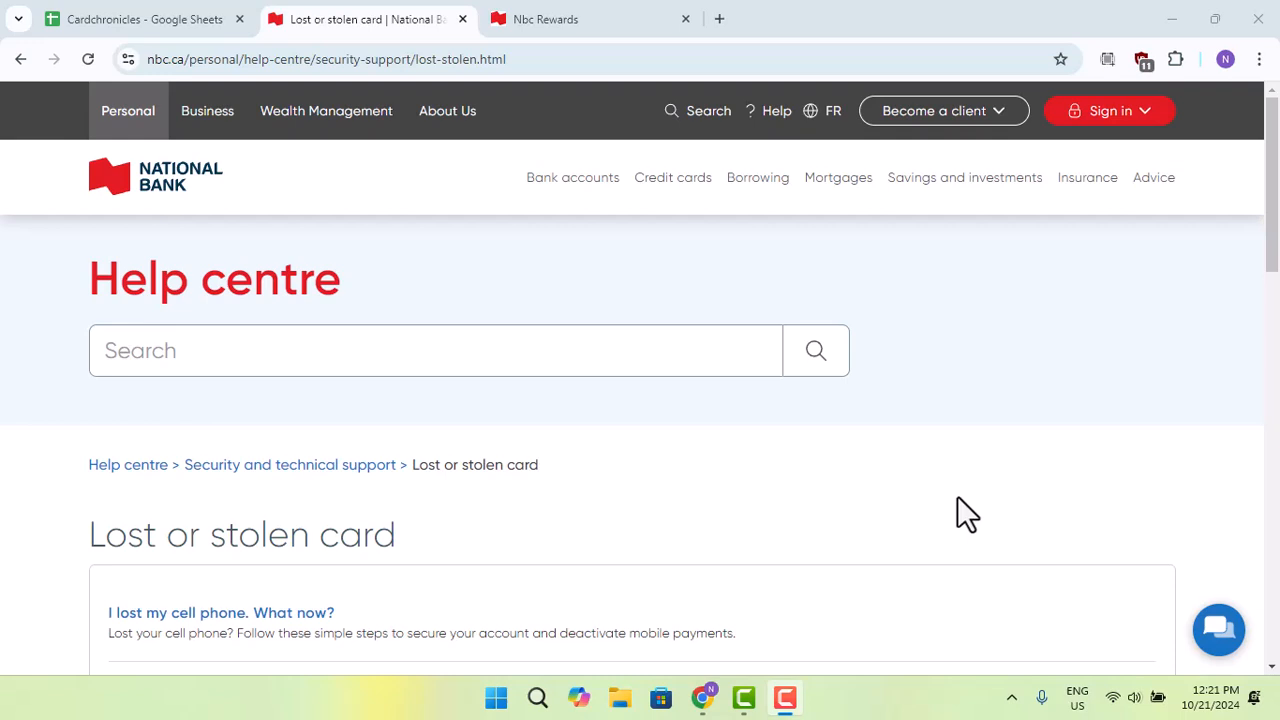
pyautogui.moveTo(873, 465)
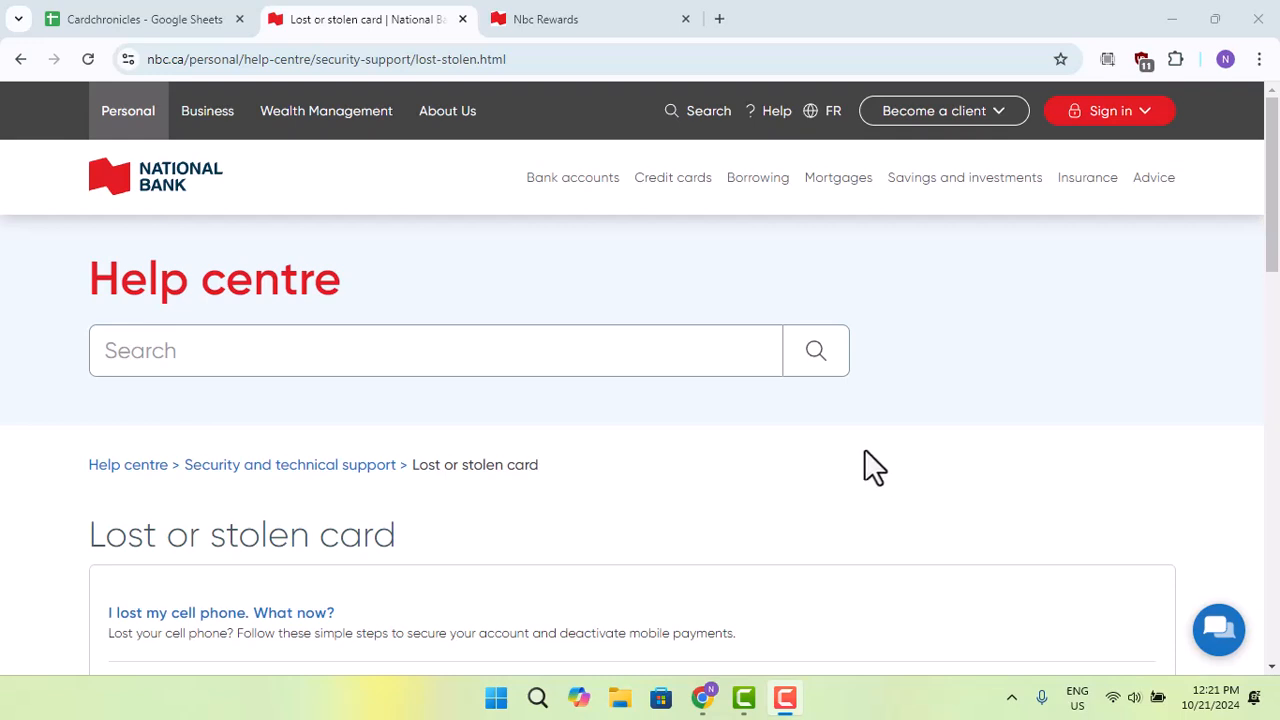
# Close the NBC Rewards browser tab, keeping the Lost or stolen card page open
pyautogui.click(838, 177)
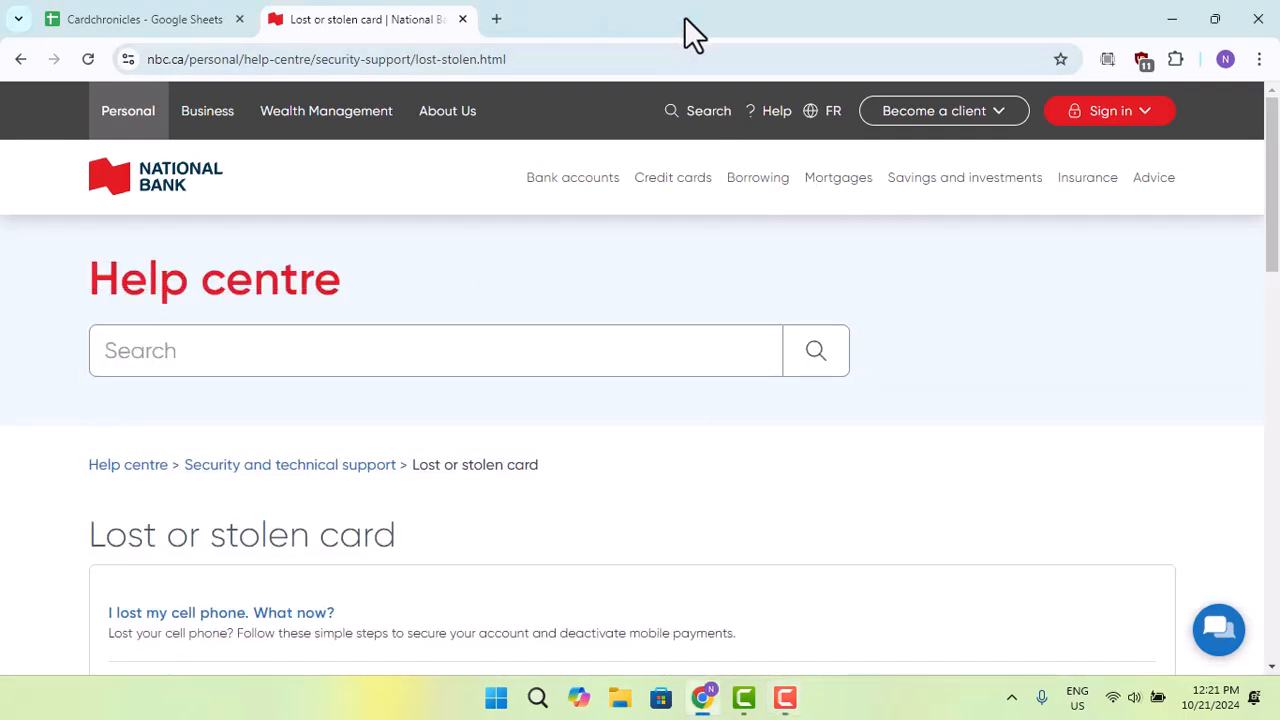
pyautogui.moveTo(205, 95)
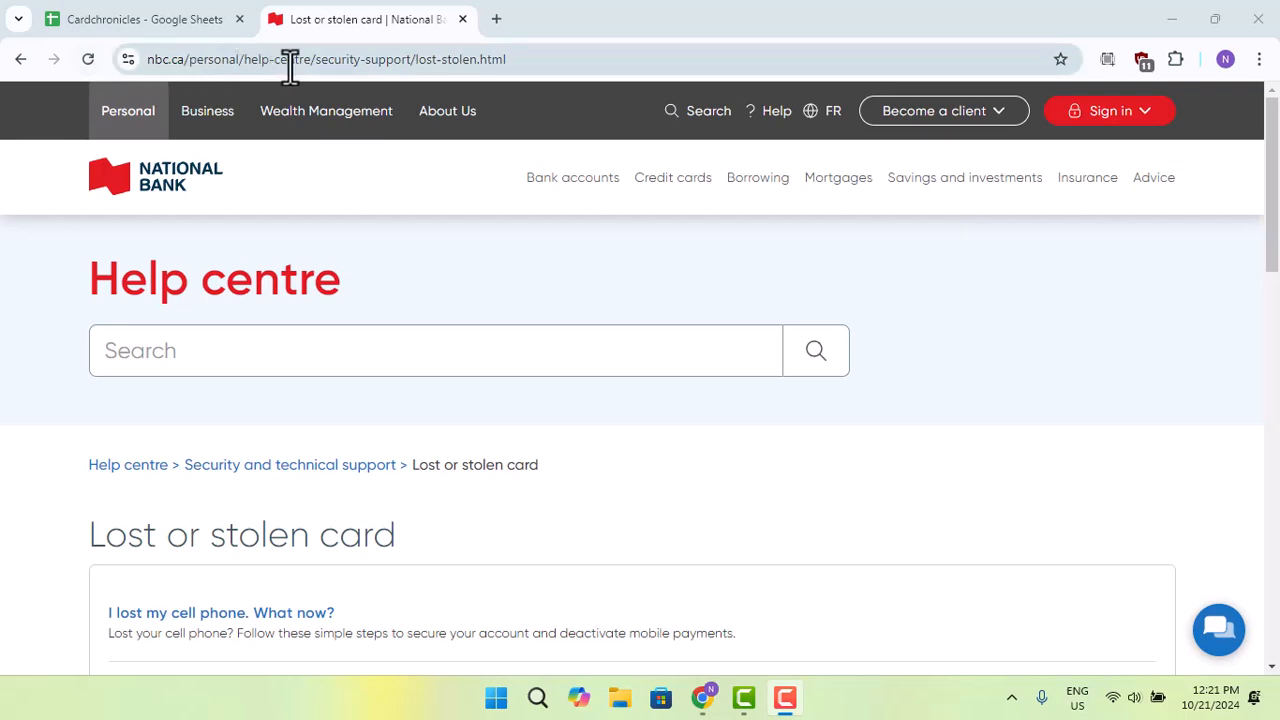
pyautogui.moveTo(505, 59)
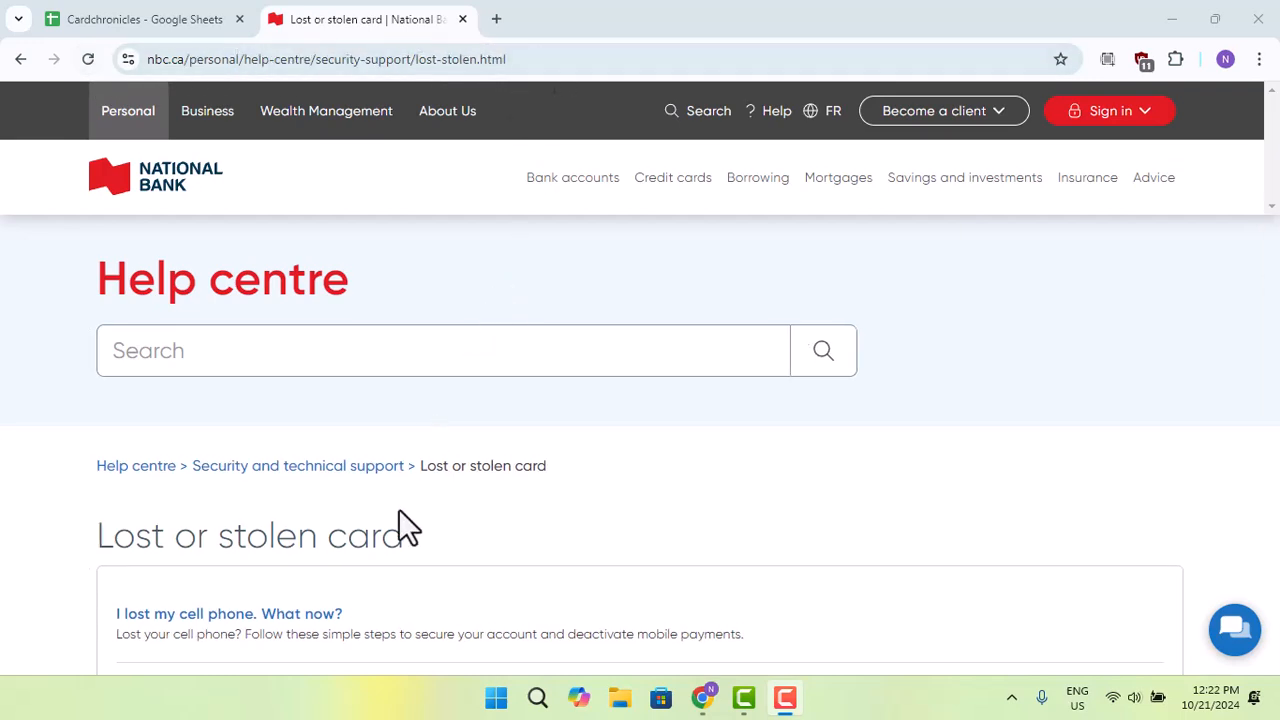
# Scroll the Lost or stolen card page until all five topics, down to security codes, show
pyautogui.scroll(-3)
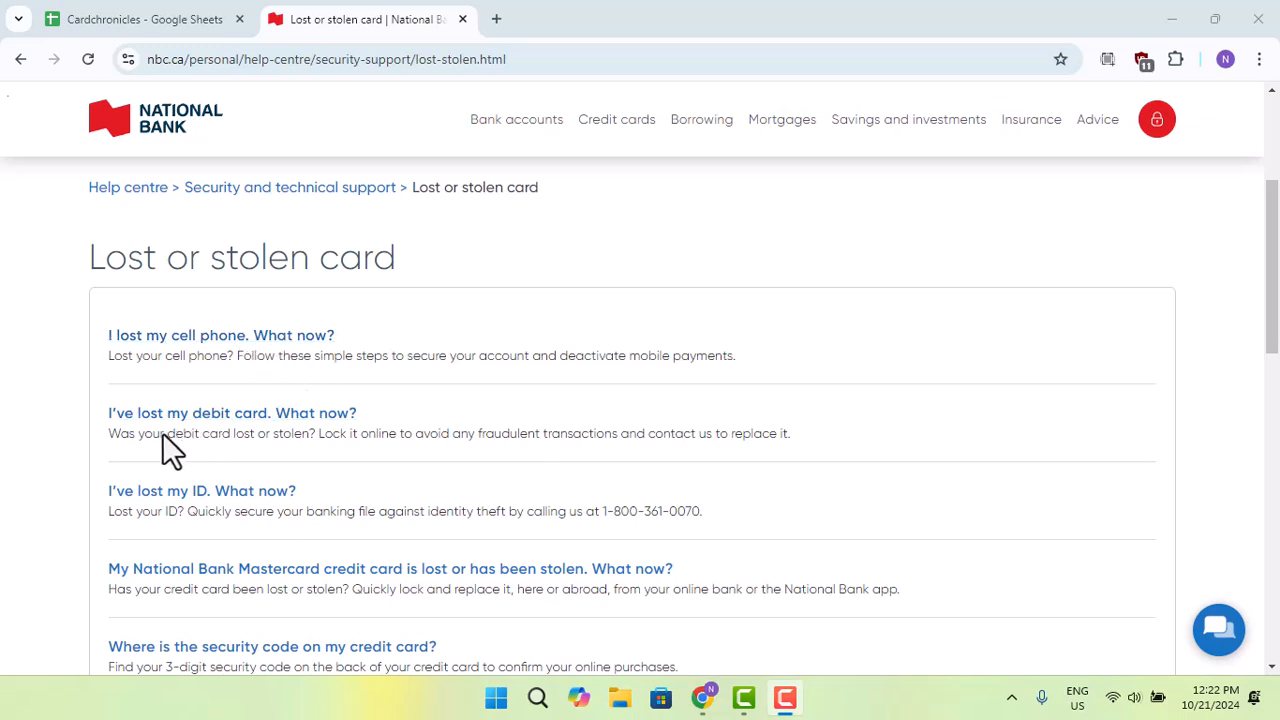
pyautogui.scroll(-3)
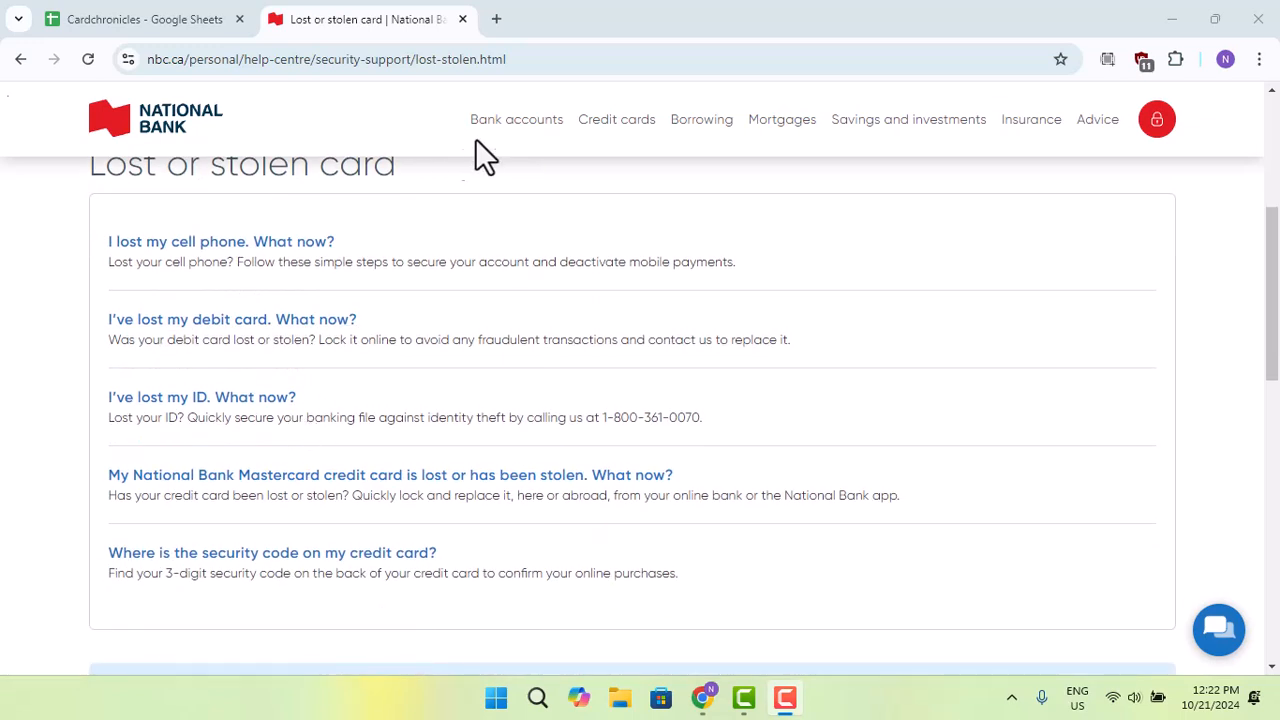
pyautogui.moveTo(130, 345)
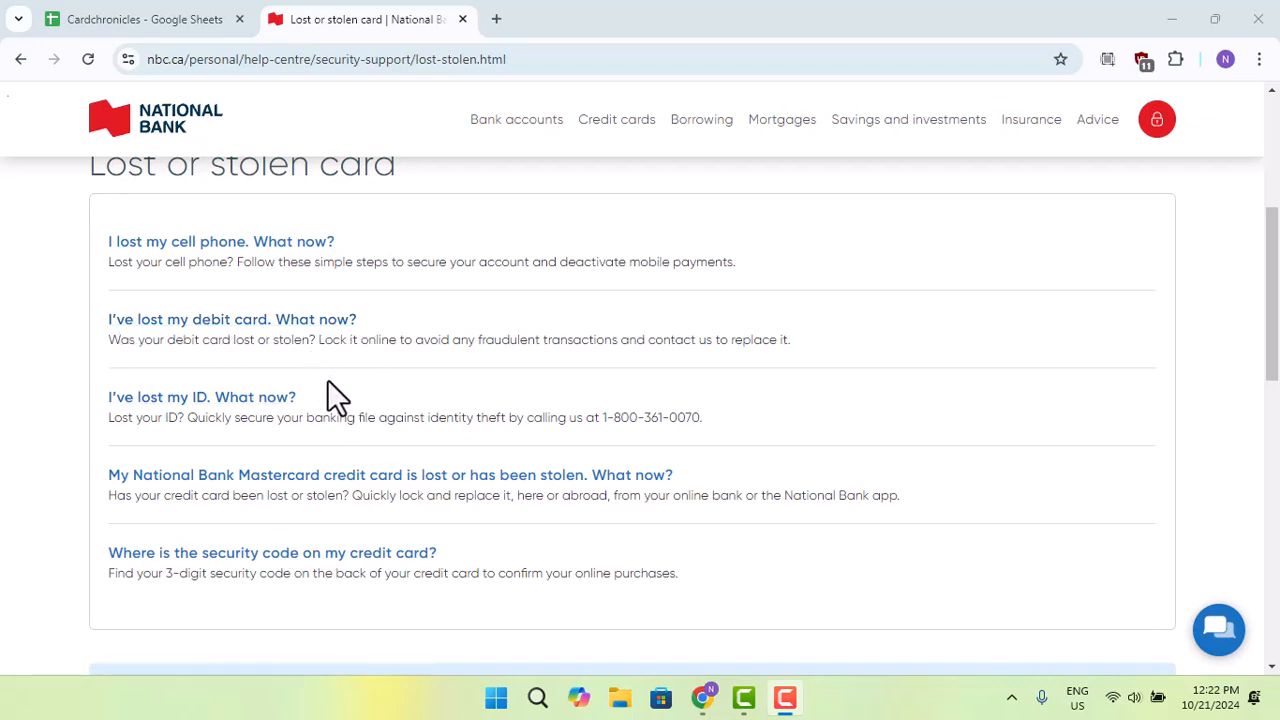
pyautogui.moveTo(595, 118)
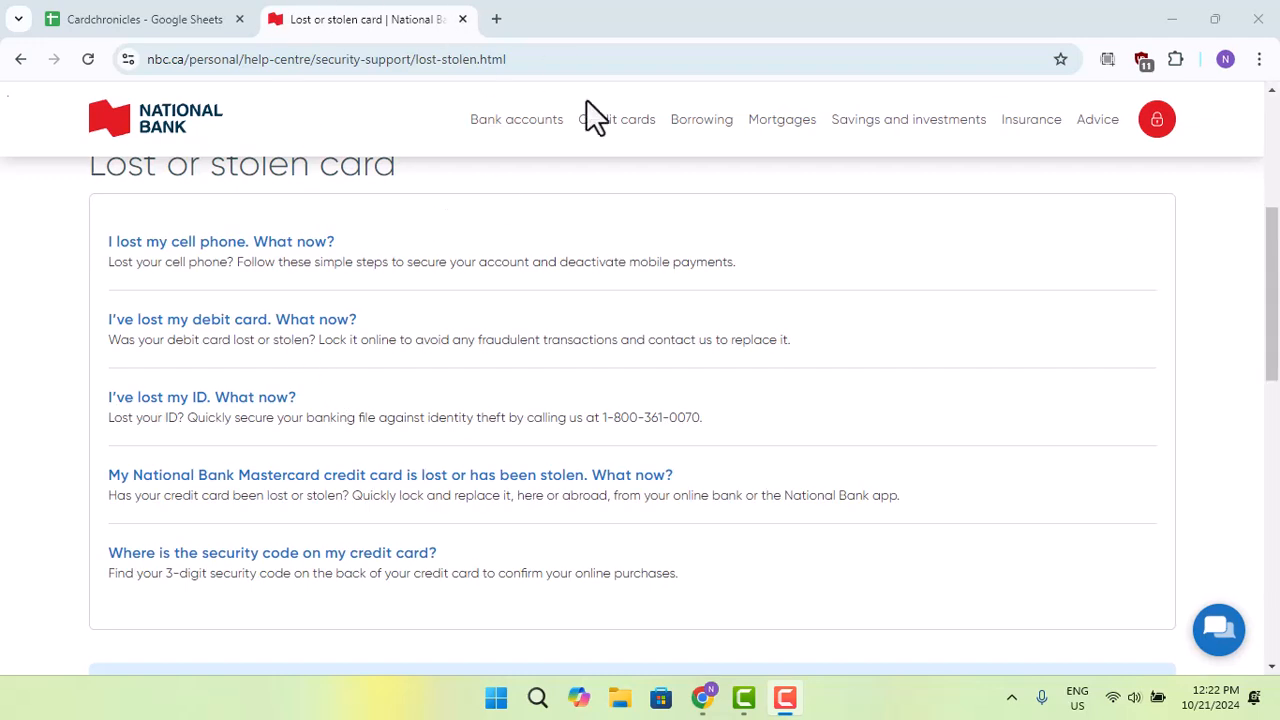
pyautogui.moveTo(658, 372)
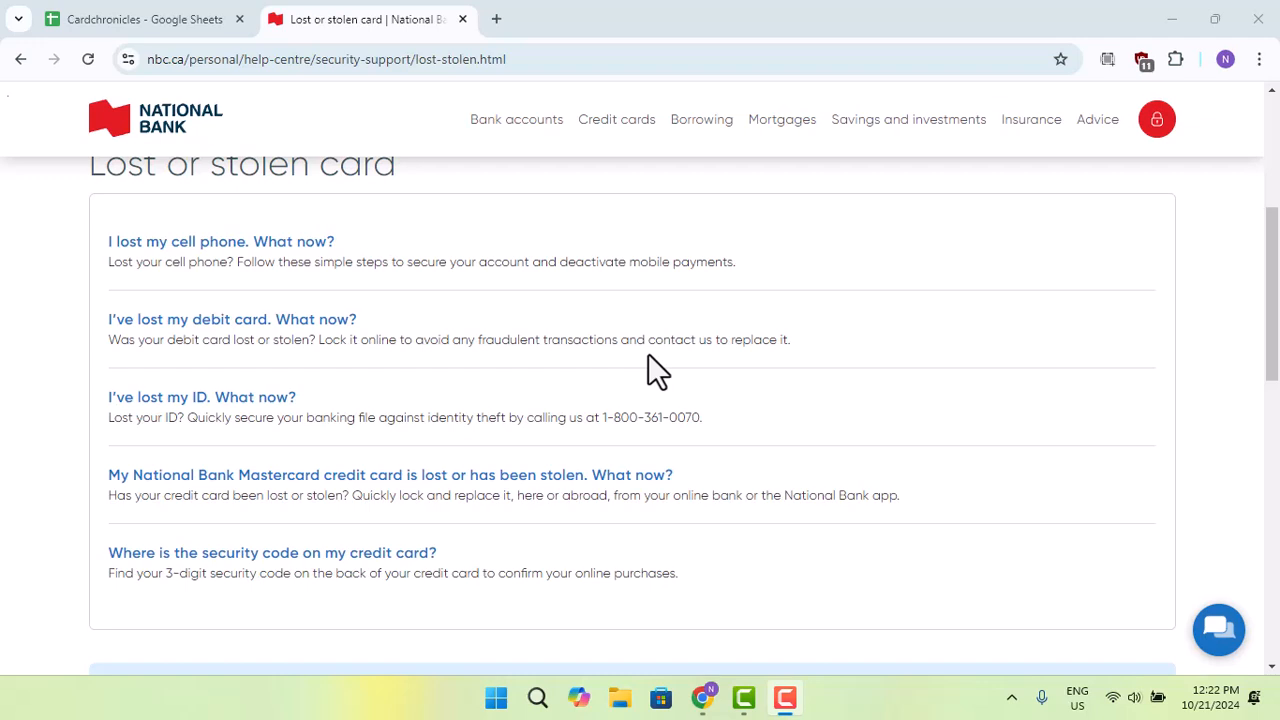
pyautogui.moveTo(688, 315)
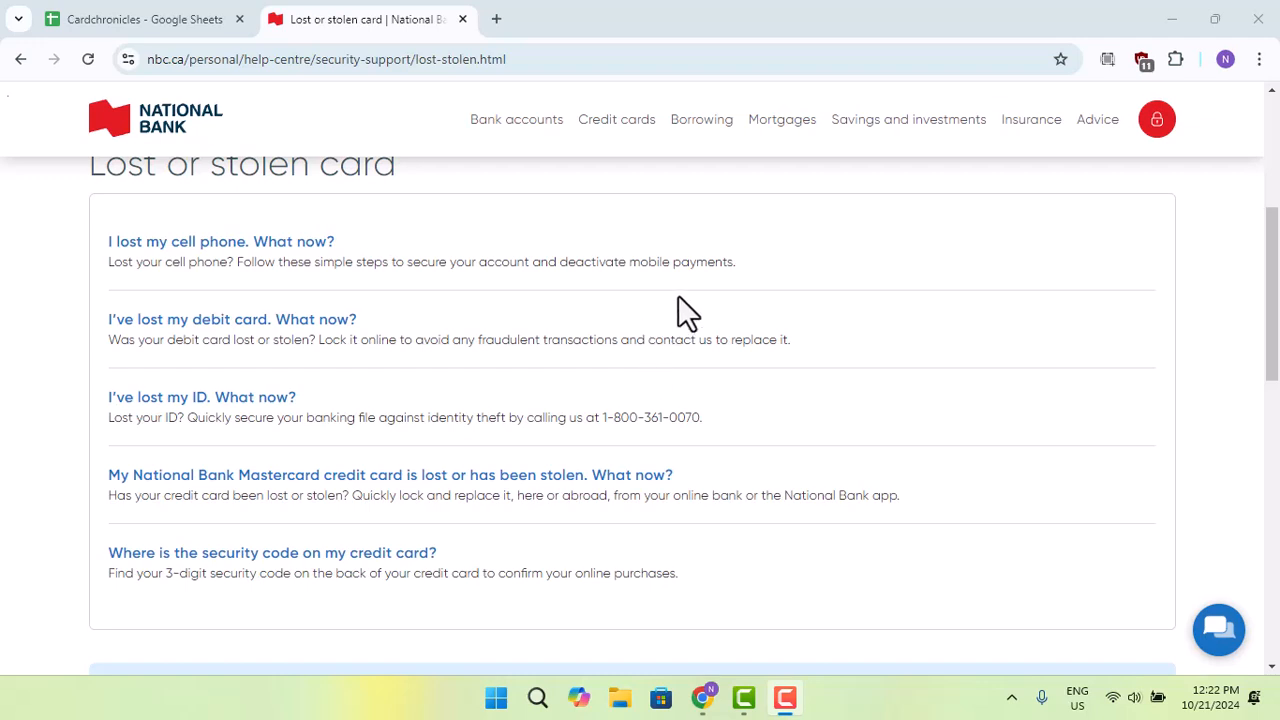